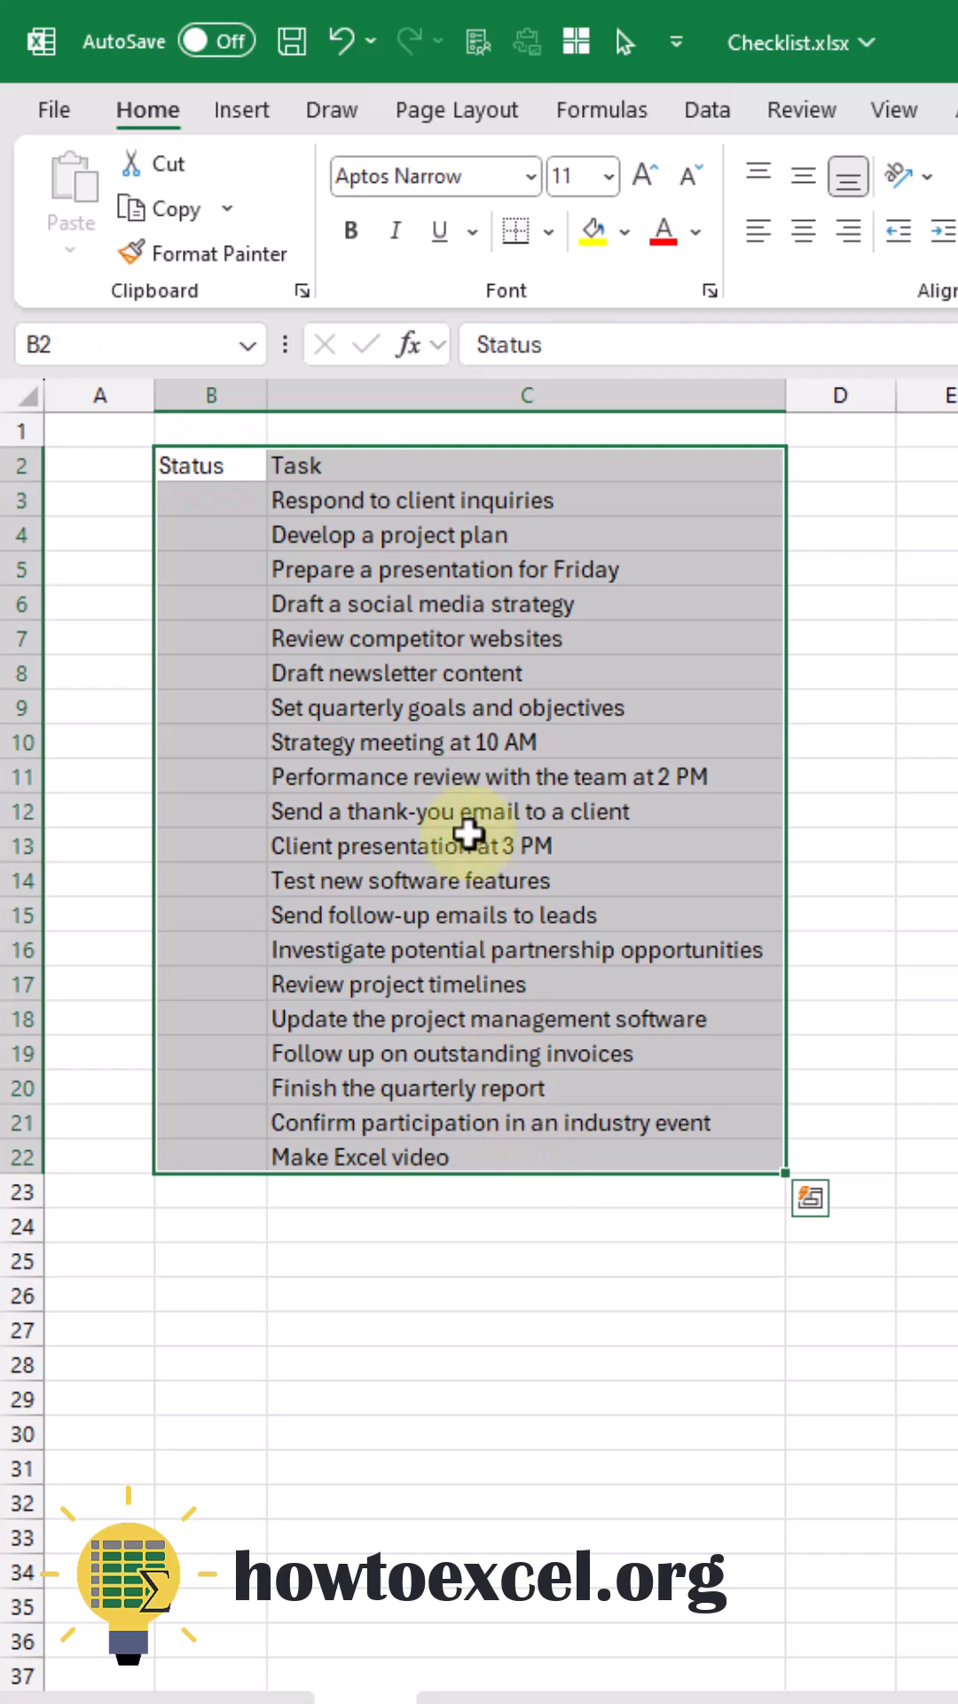
Convert the Status and Task list in B2:C22 into a table with headers
{"action": "left_click", "coordinate": [241, 110]}
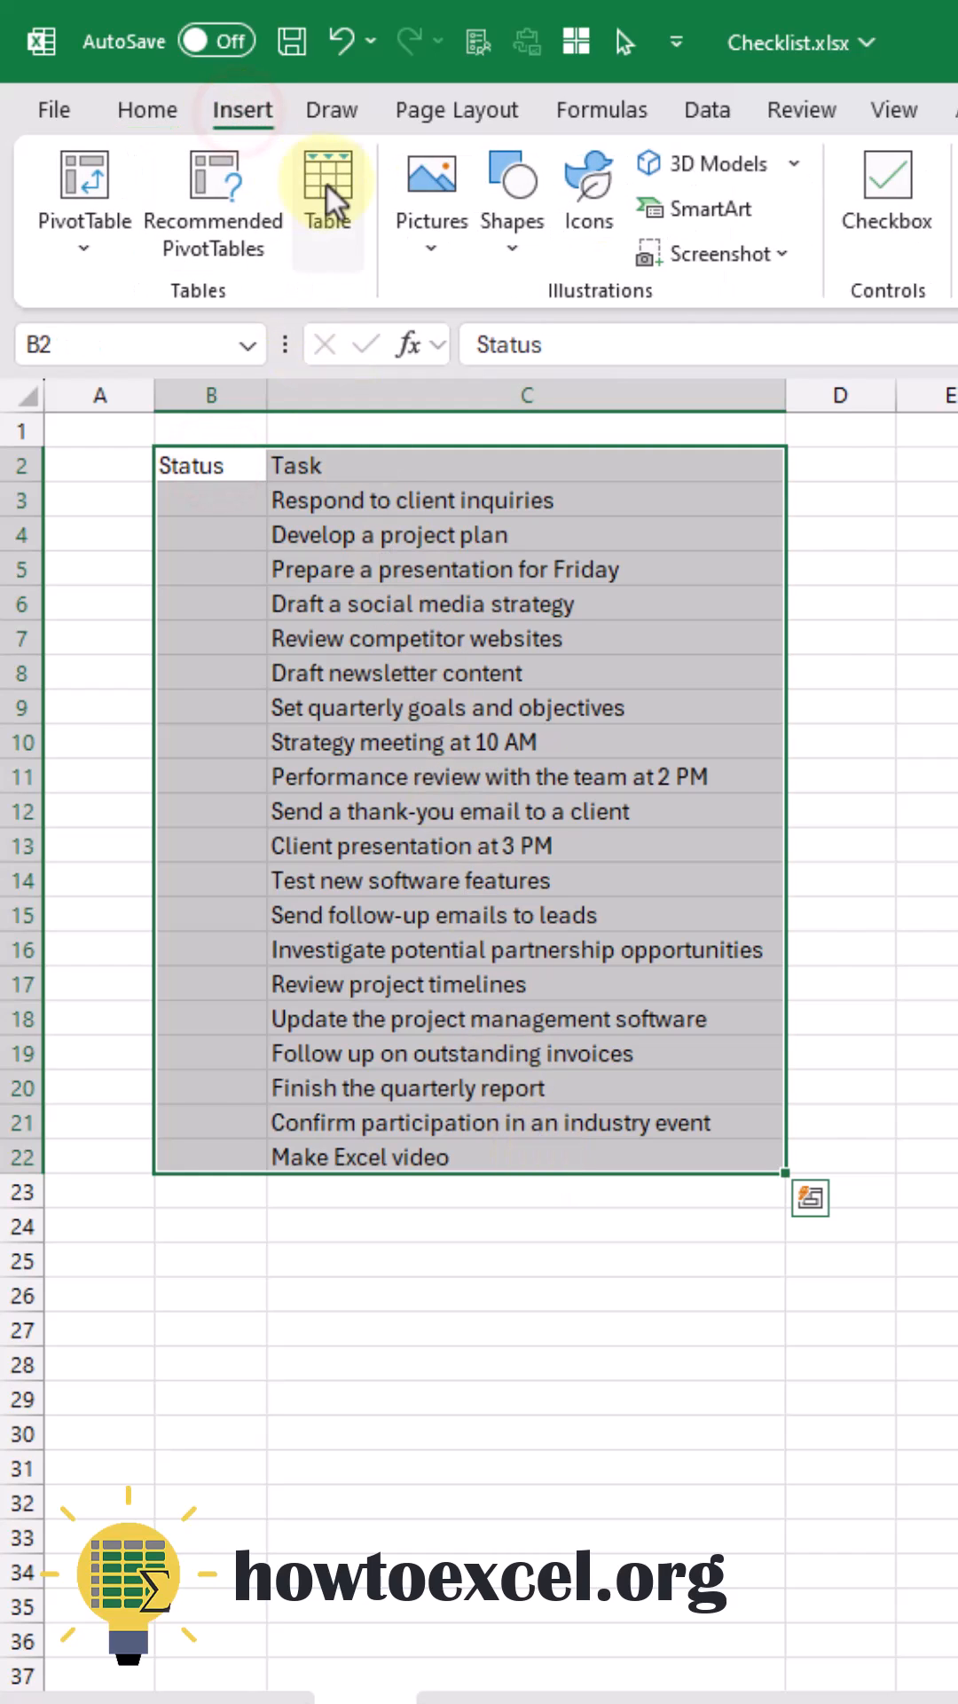
{"action": "left_click", "coordinate": [327, 195]}
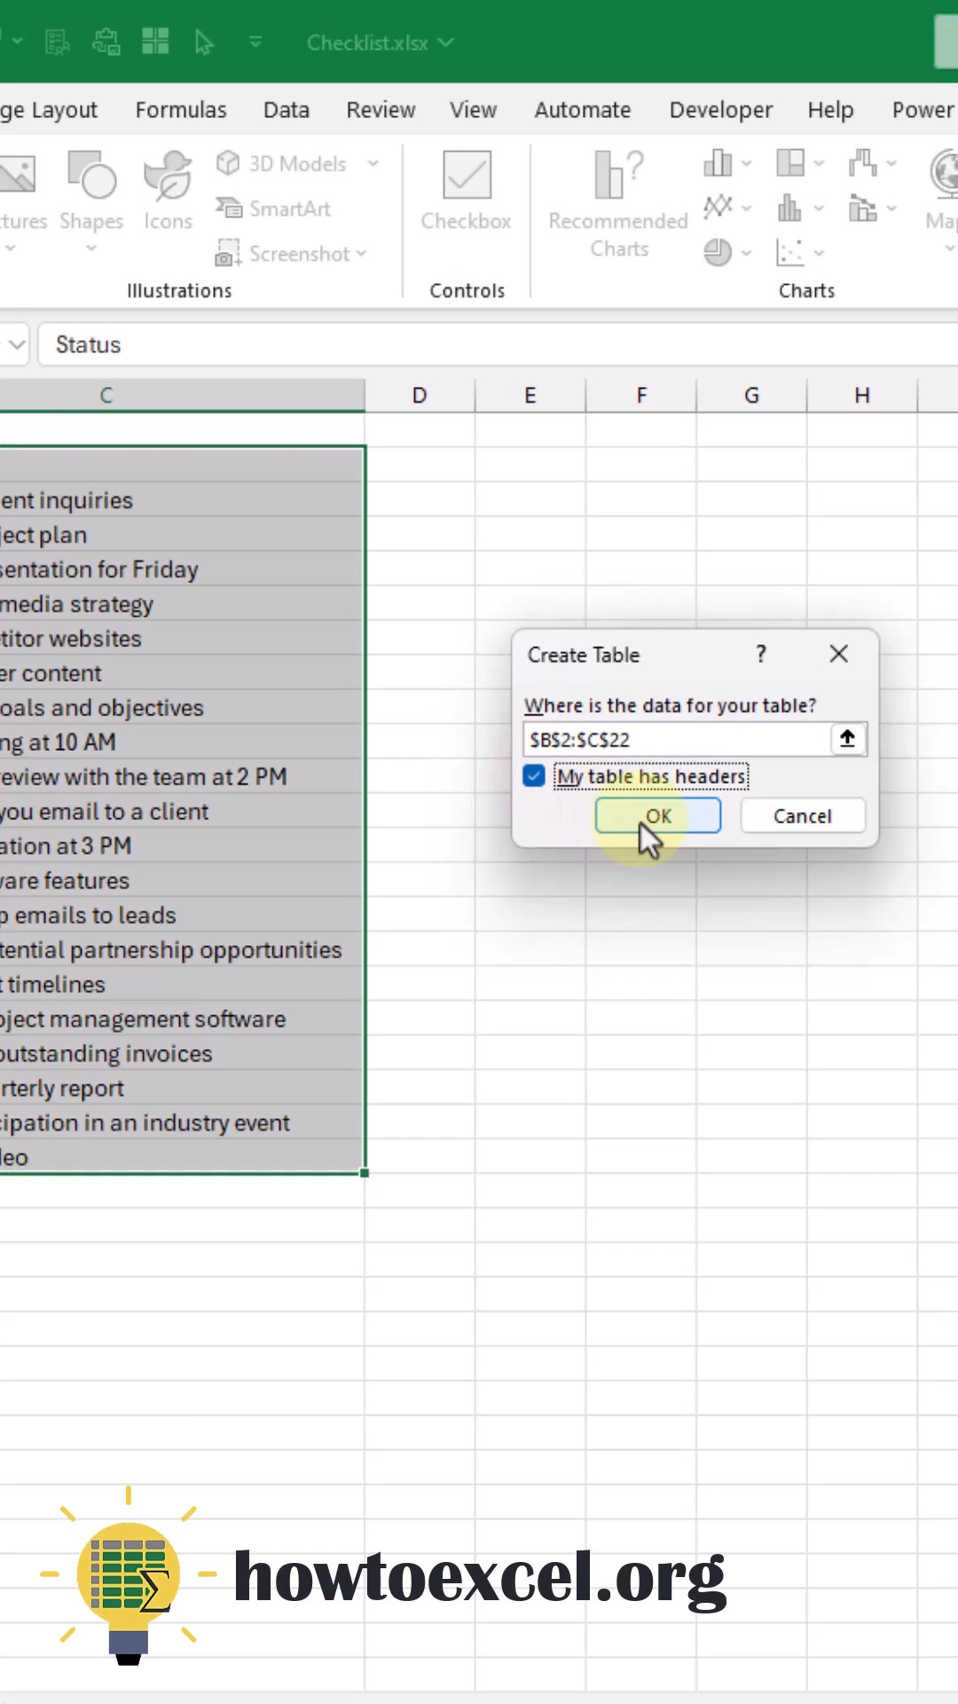
{"action": "left_click", "coordinate": [656, 814]}
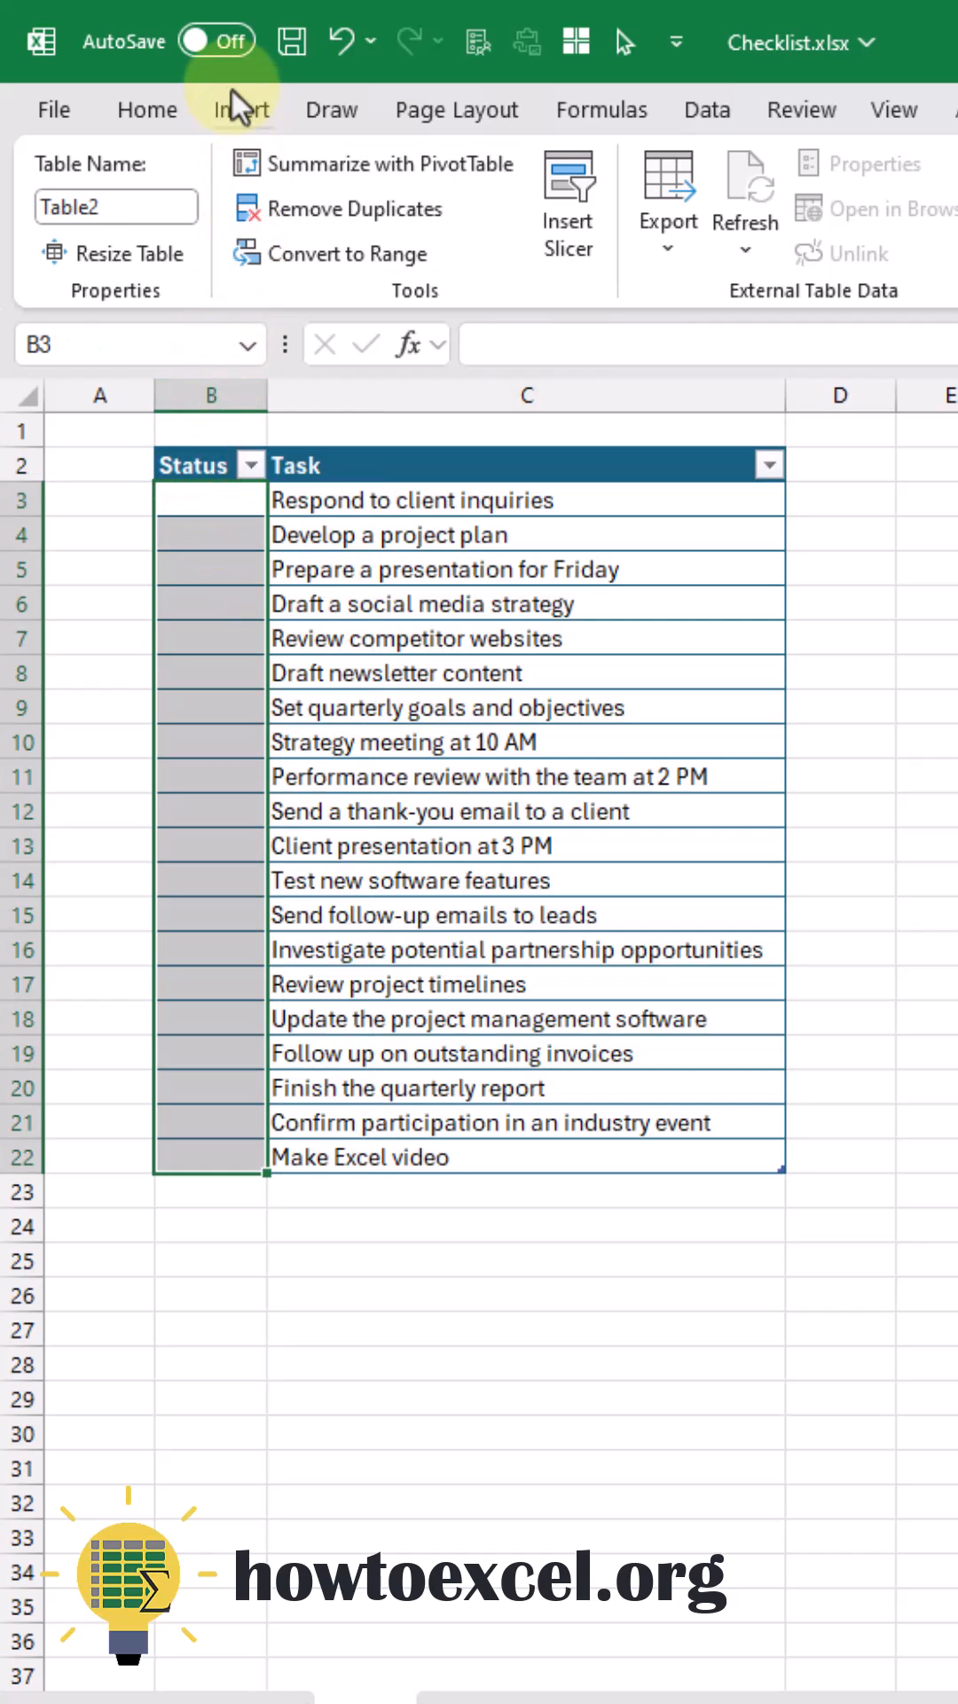
Insert an empty checkbox into every Status cell B3:B22
{"action": "left_click", "coordinate": [886, 206]}
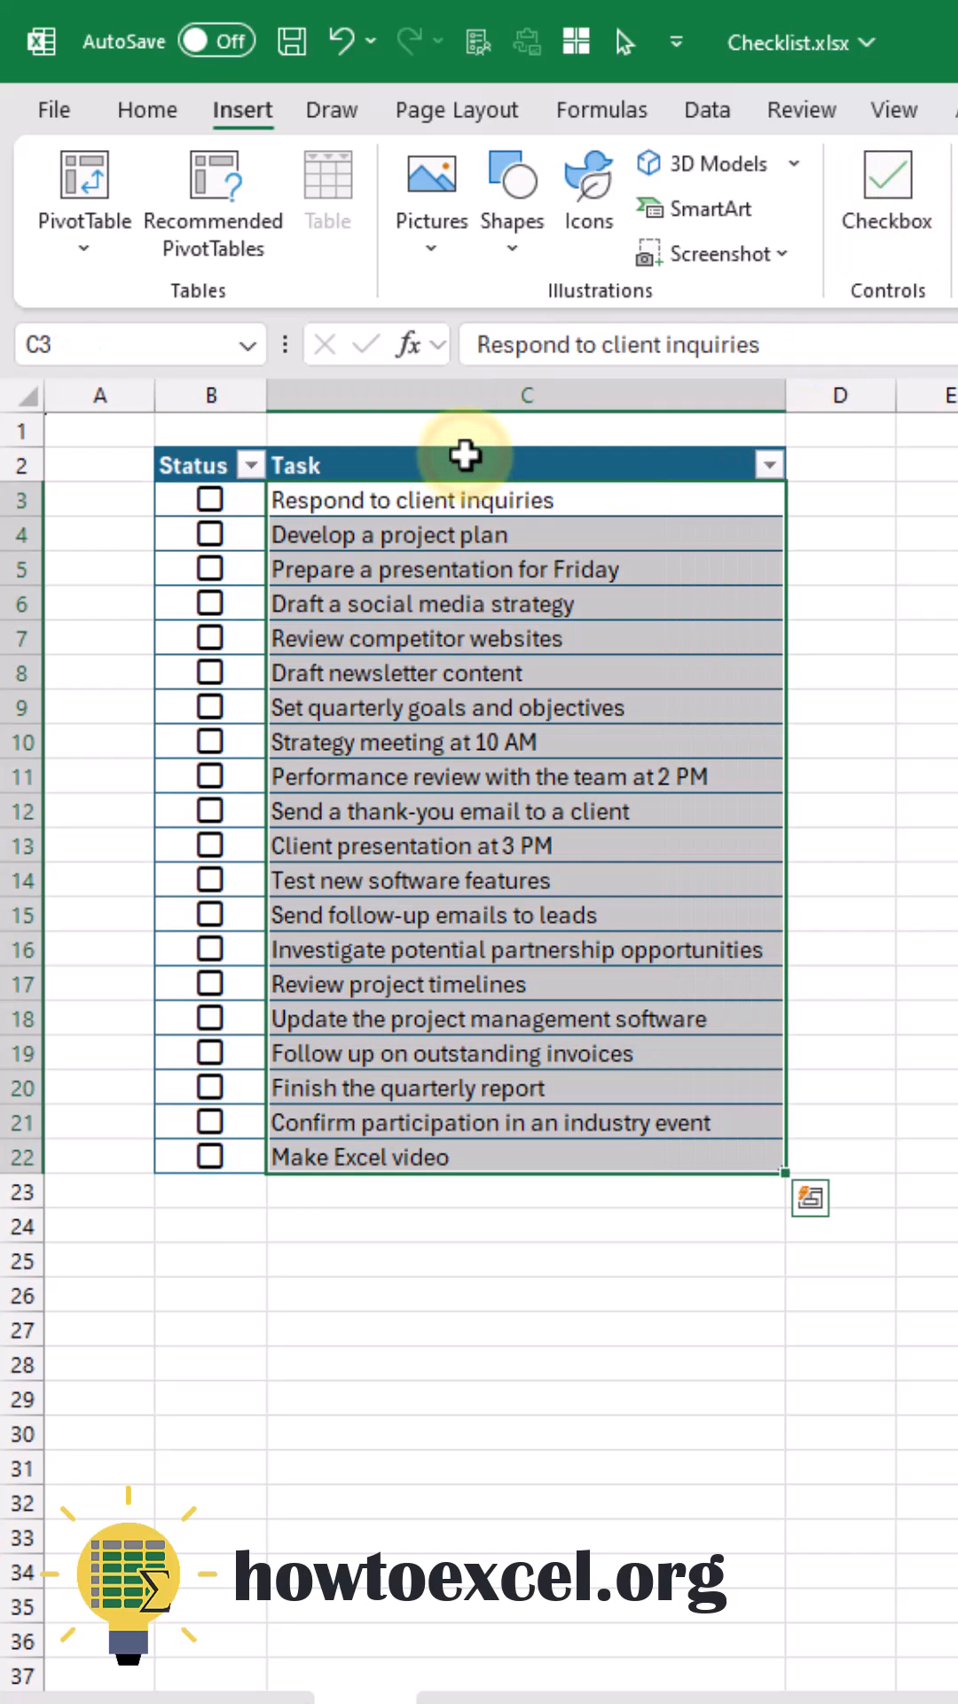
Start a new conditional formatting rule for the Task cells C3:C22
{"action": "left_click", "coordinate": [147, 108]}
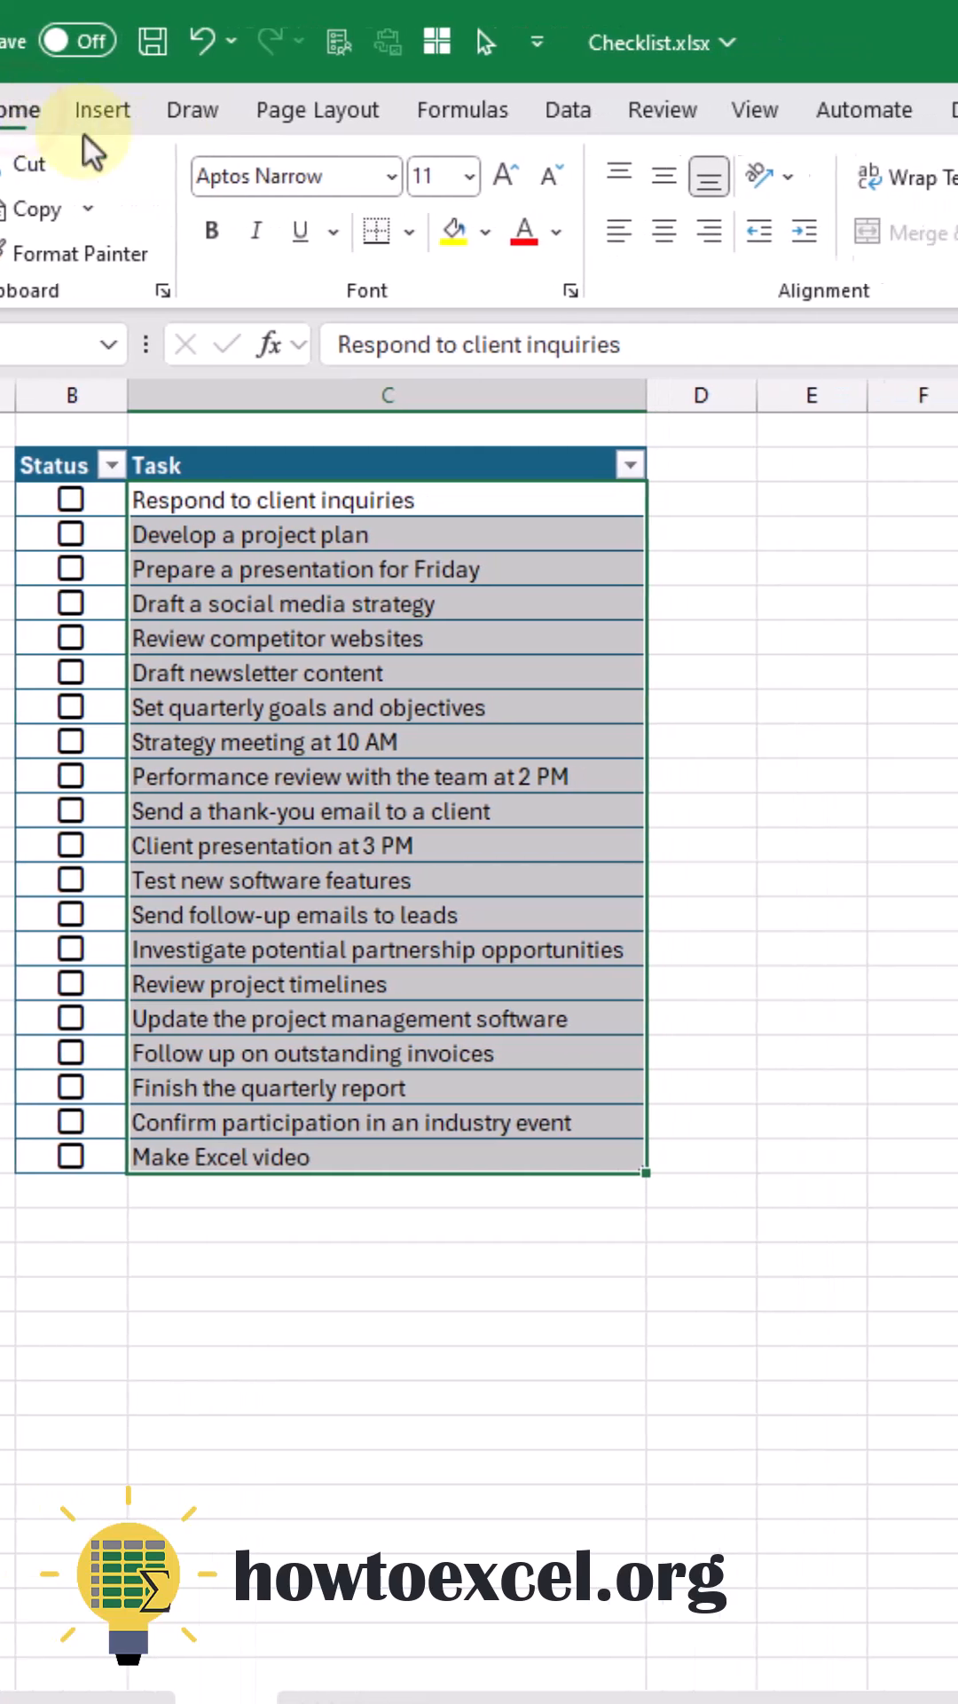
{"action": "left_click", "coordinate": [641, 200]}
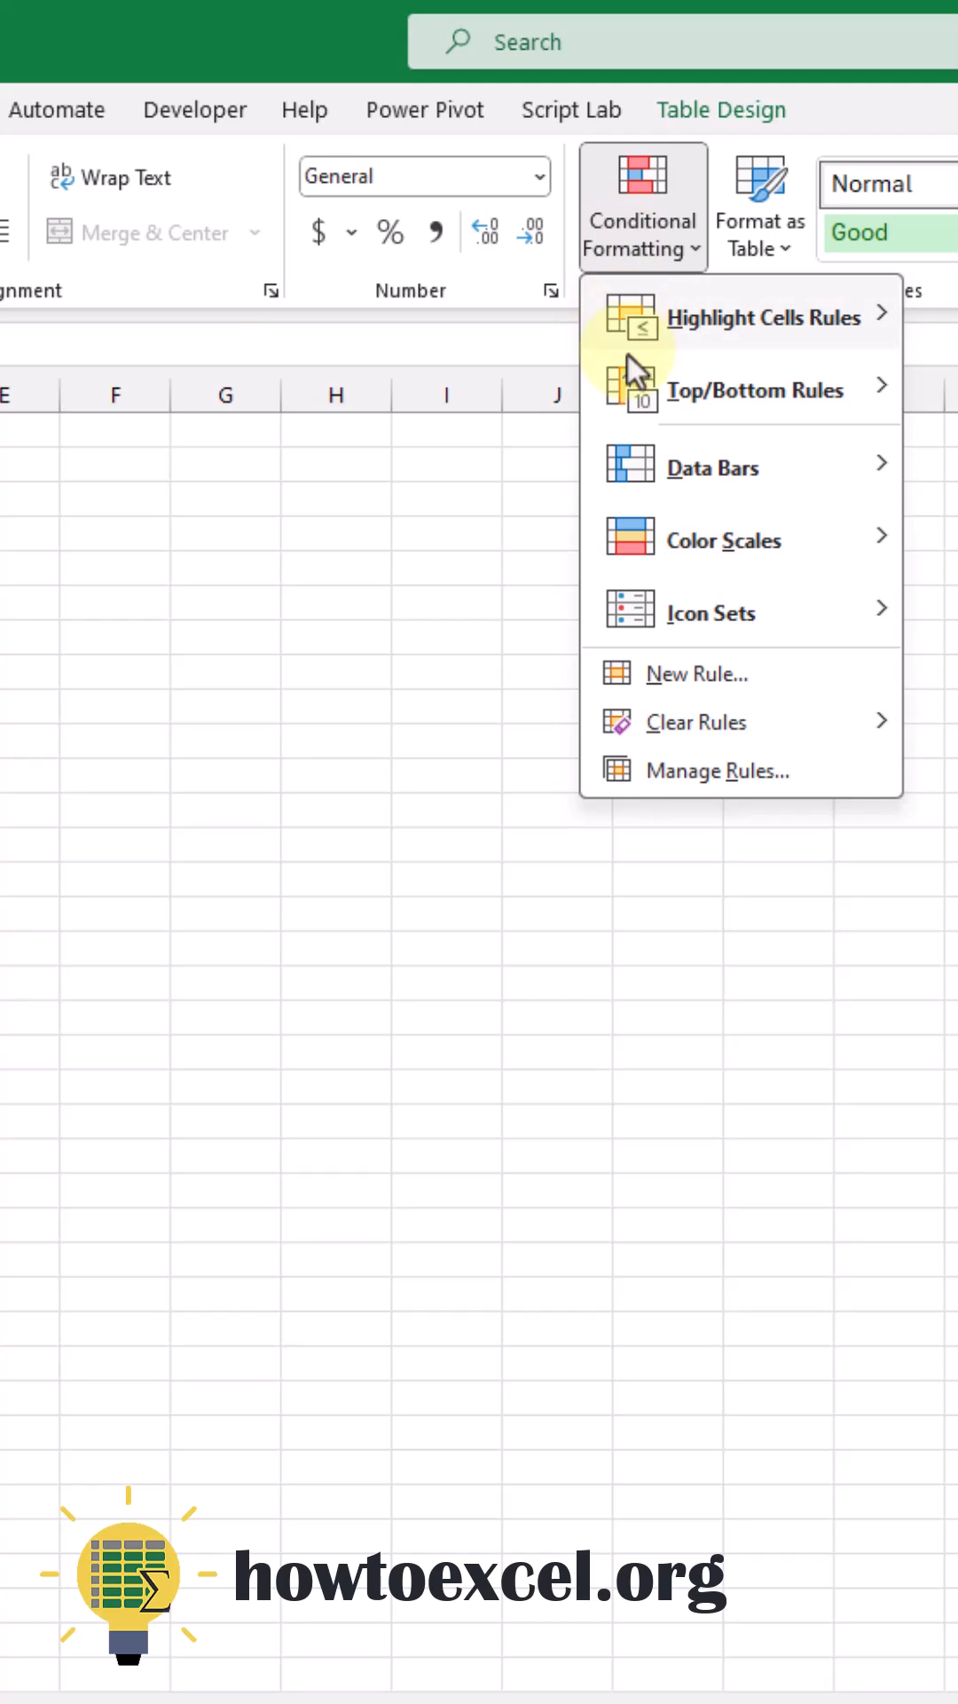
{"action": "left_click", "coordinate": [699, 674]}
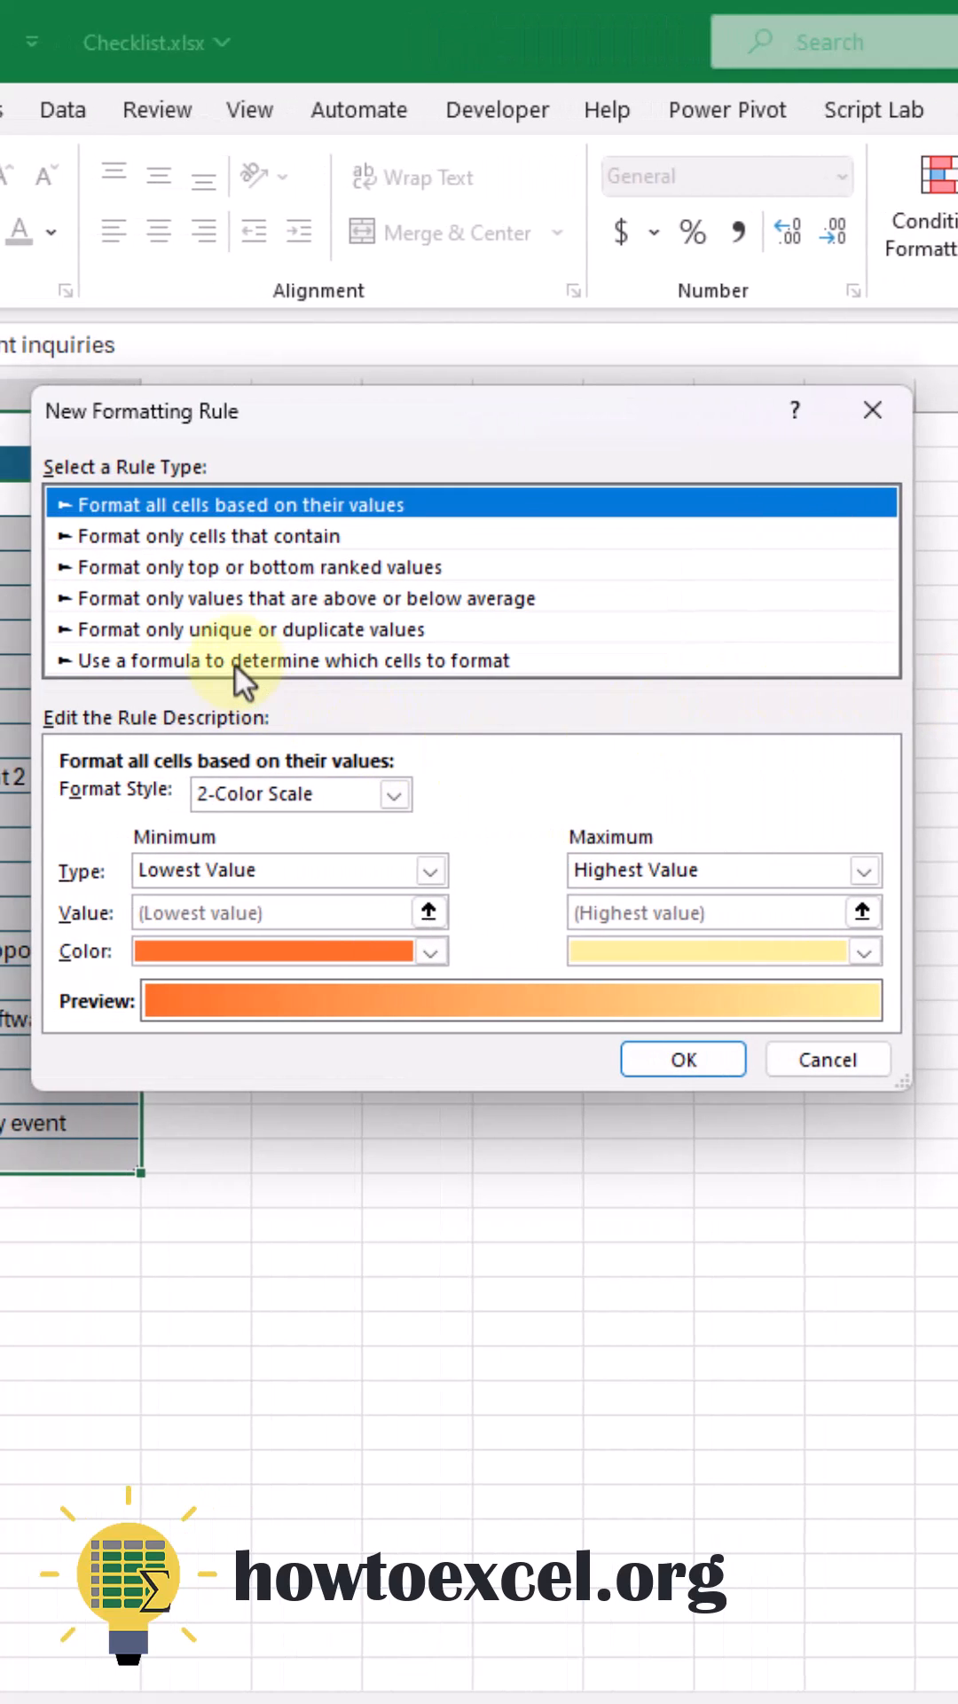
Make the rule formula-based with relative reference =B3 and go to its format settings
{"action": "left_click", "coordinate": [288, 660]}
{"action": "type", "text": "=$B$3"}
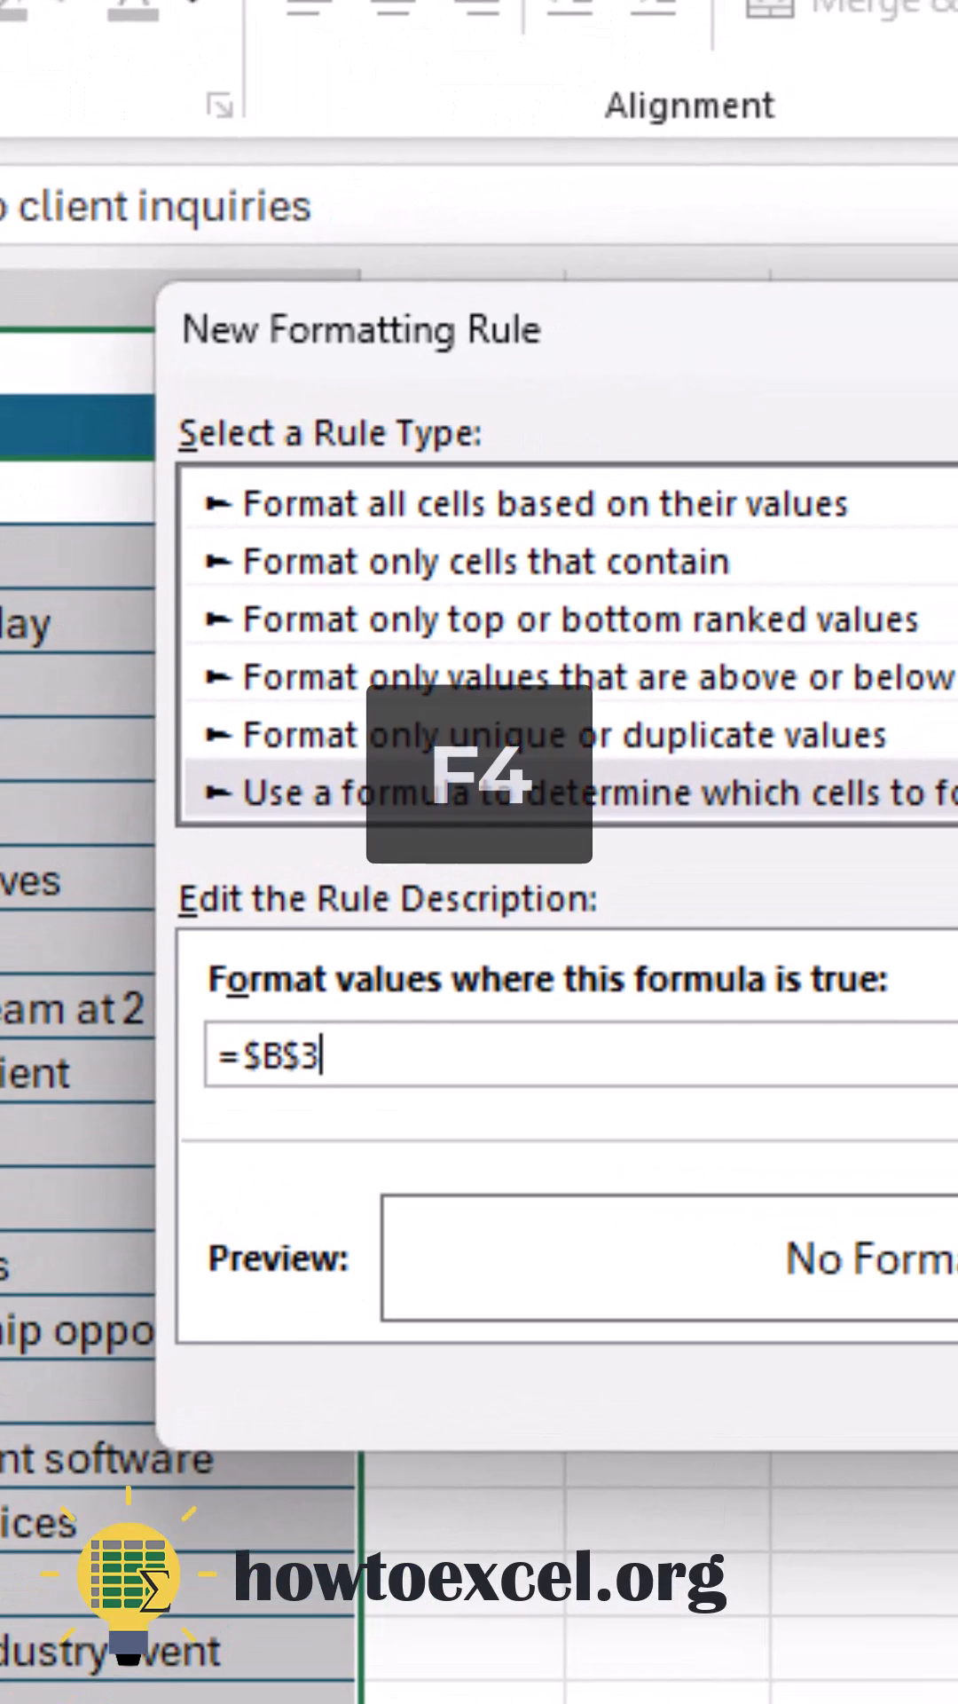
{"action": "key", "text": "F4"}
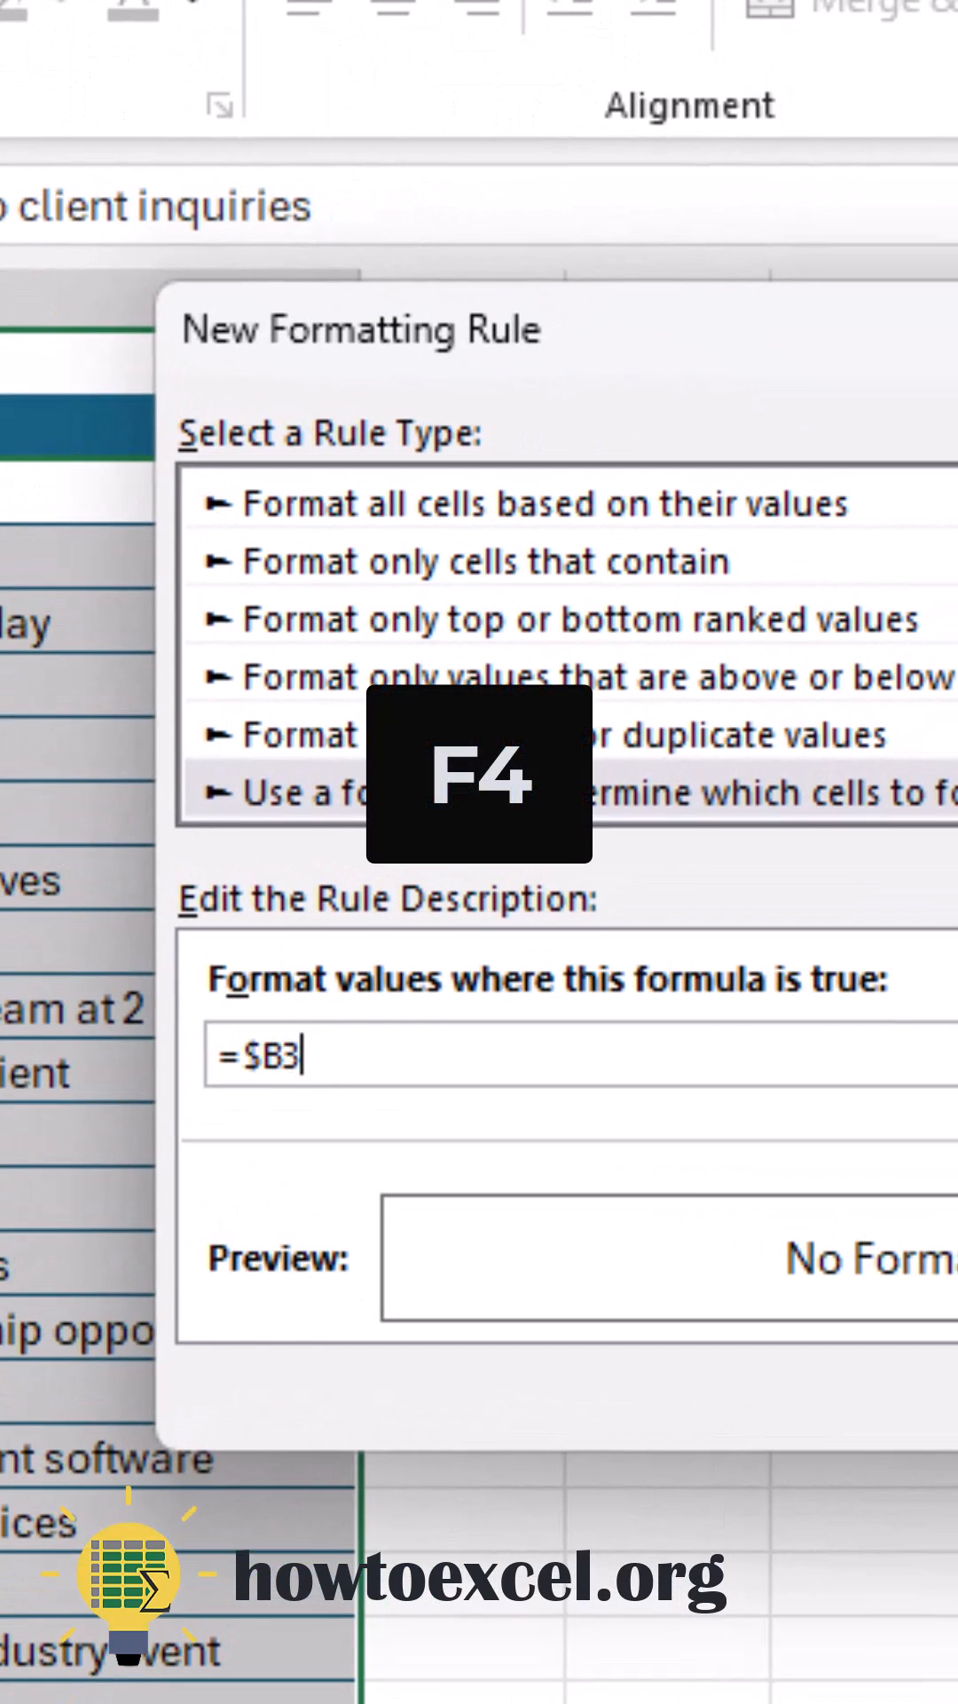
{"action": "key", "text": "f4"}
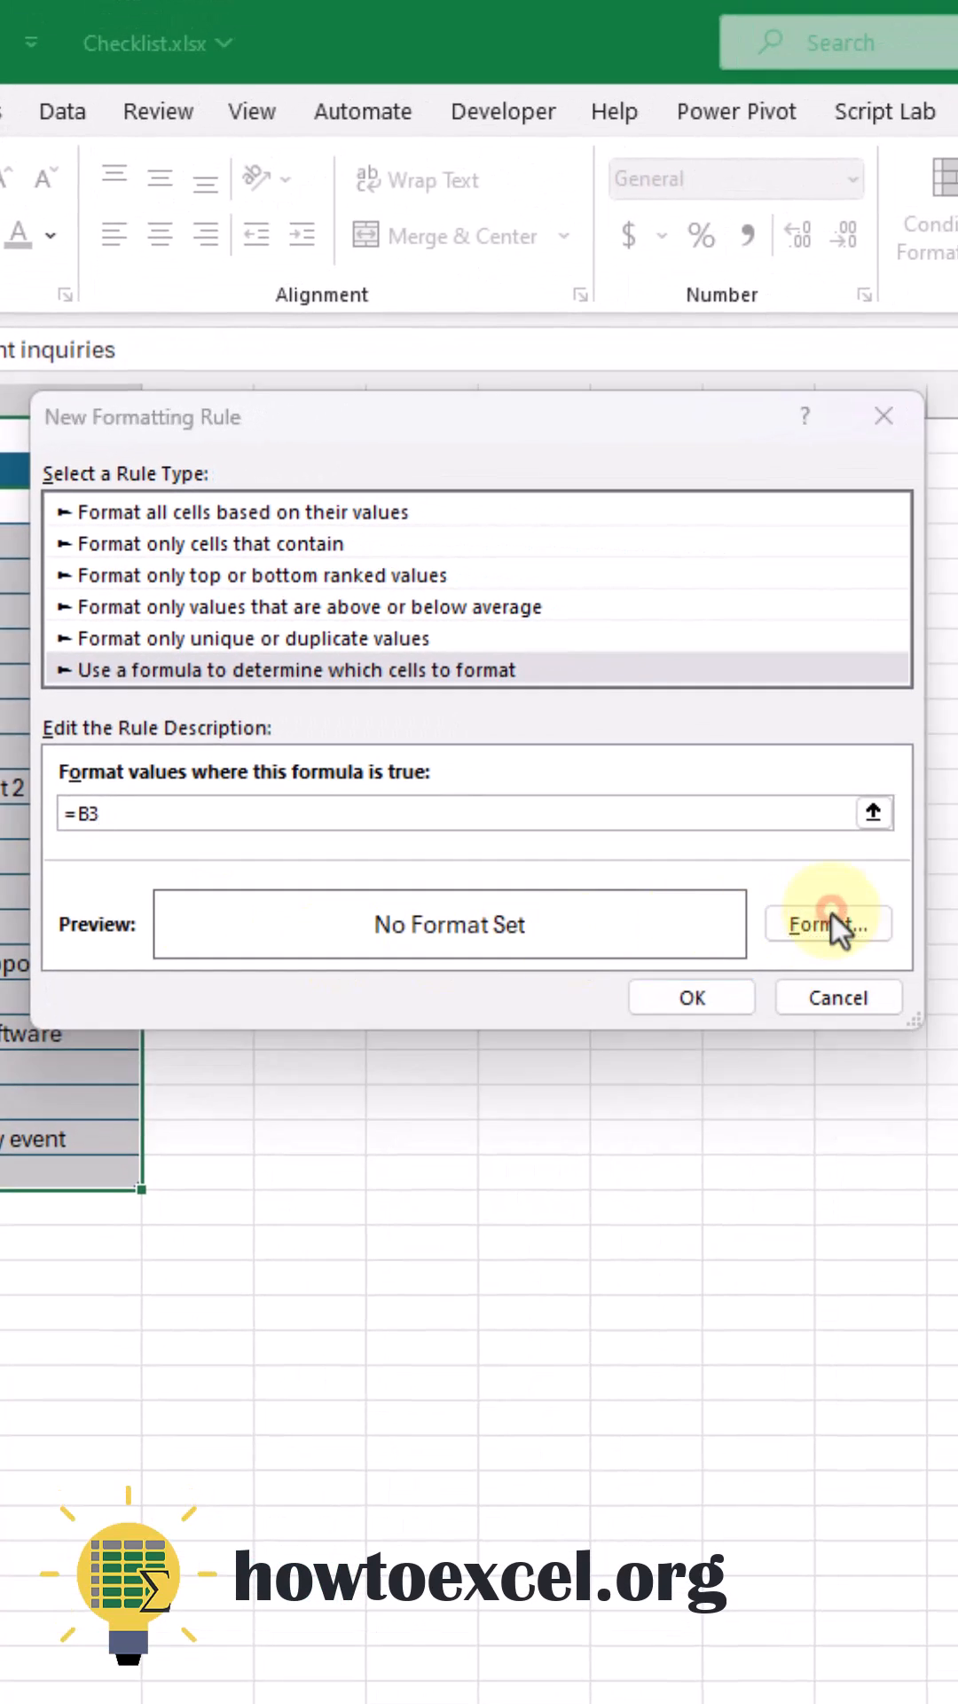
{"action": "left_click", "coordinate": [825, 923]}
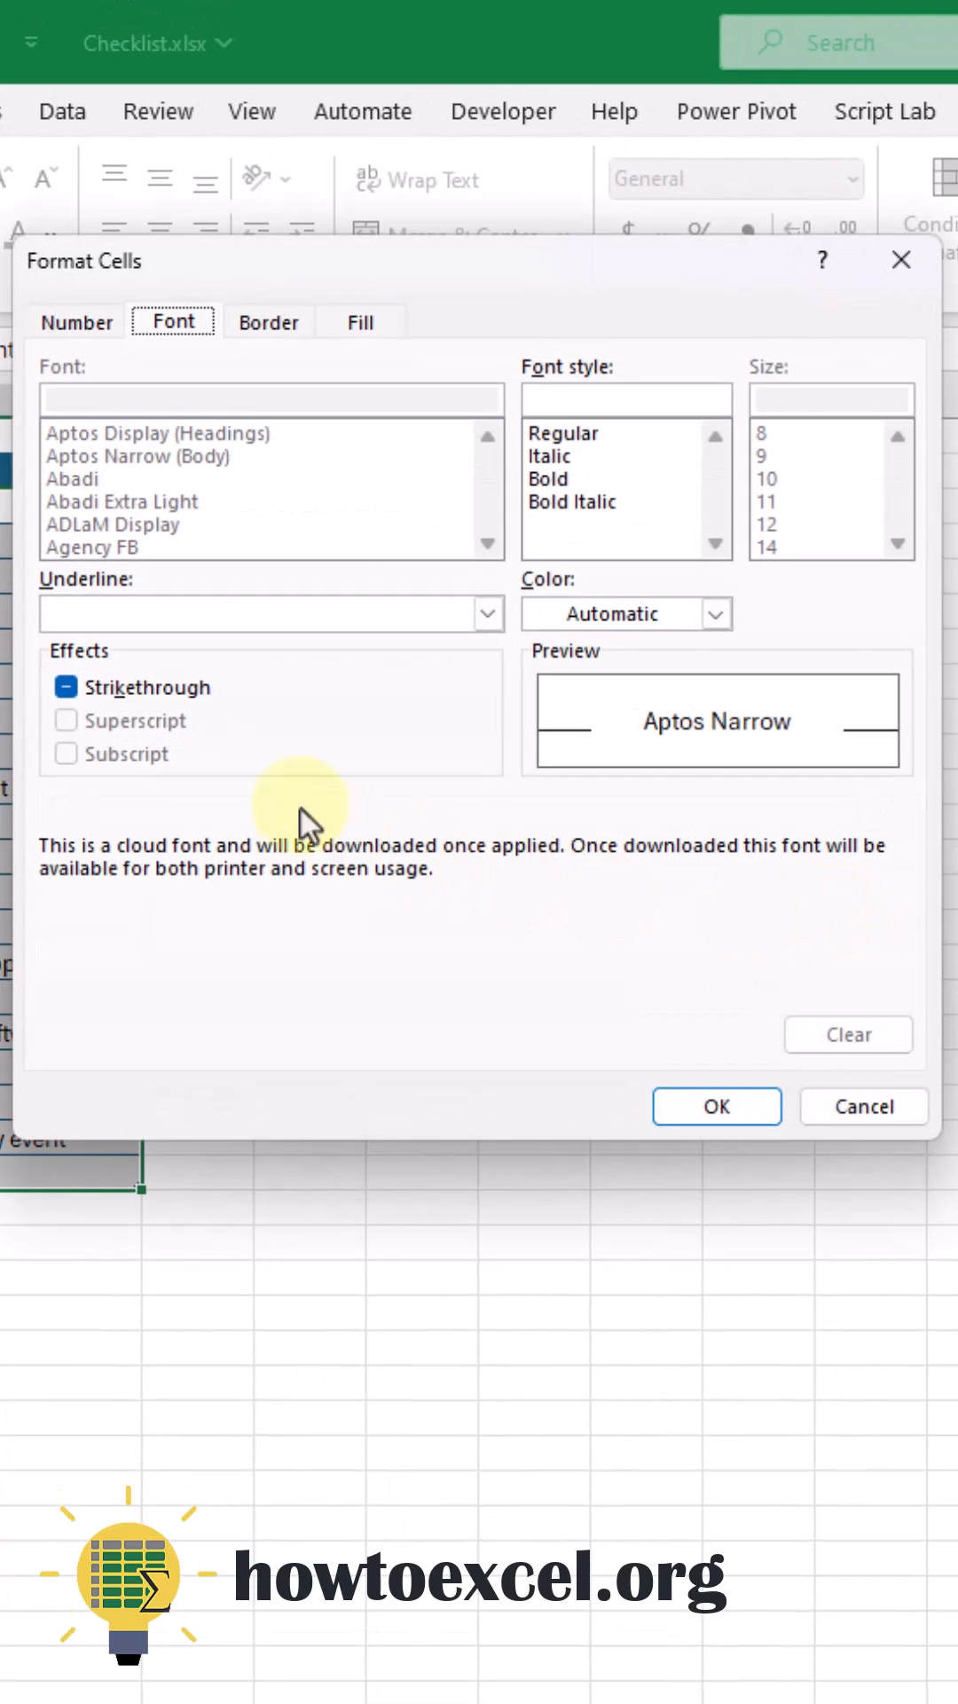
Set the rule's font to green strikethrough and apply it to the task list
{"action": "left_click", "coordinate": [64, 687]}
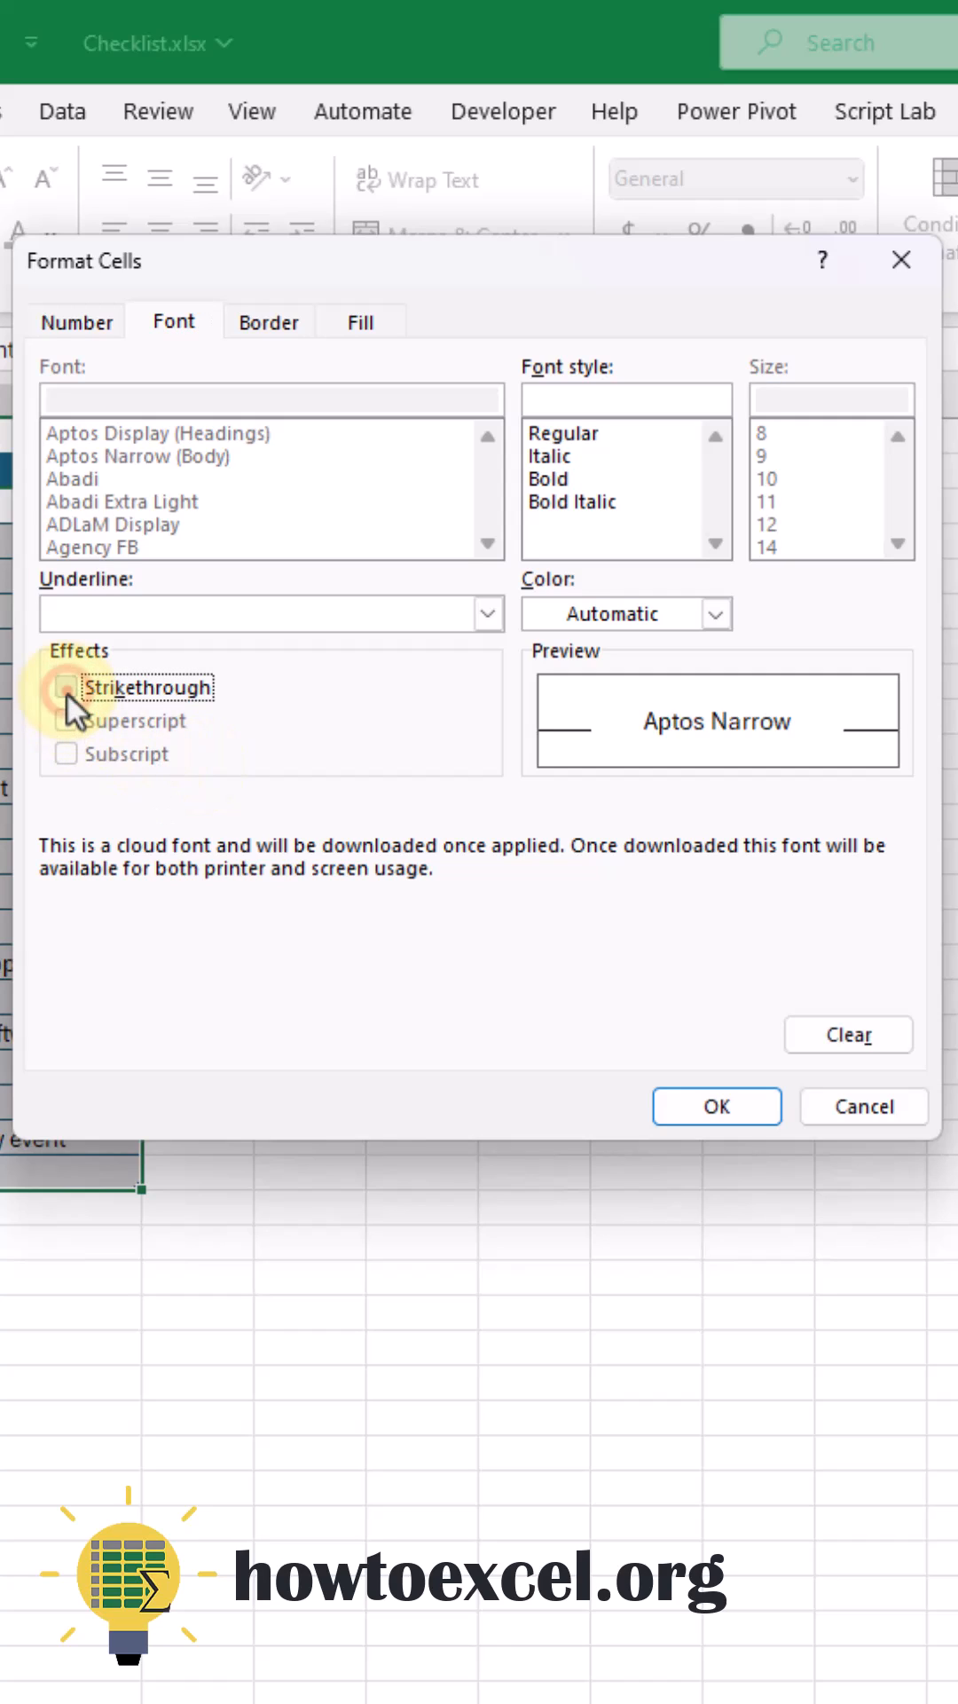
{"action": "left_click", "coordinate": [64, 687]}
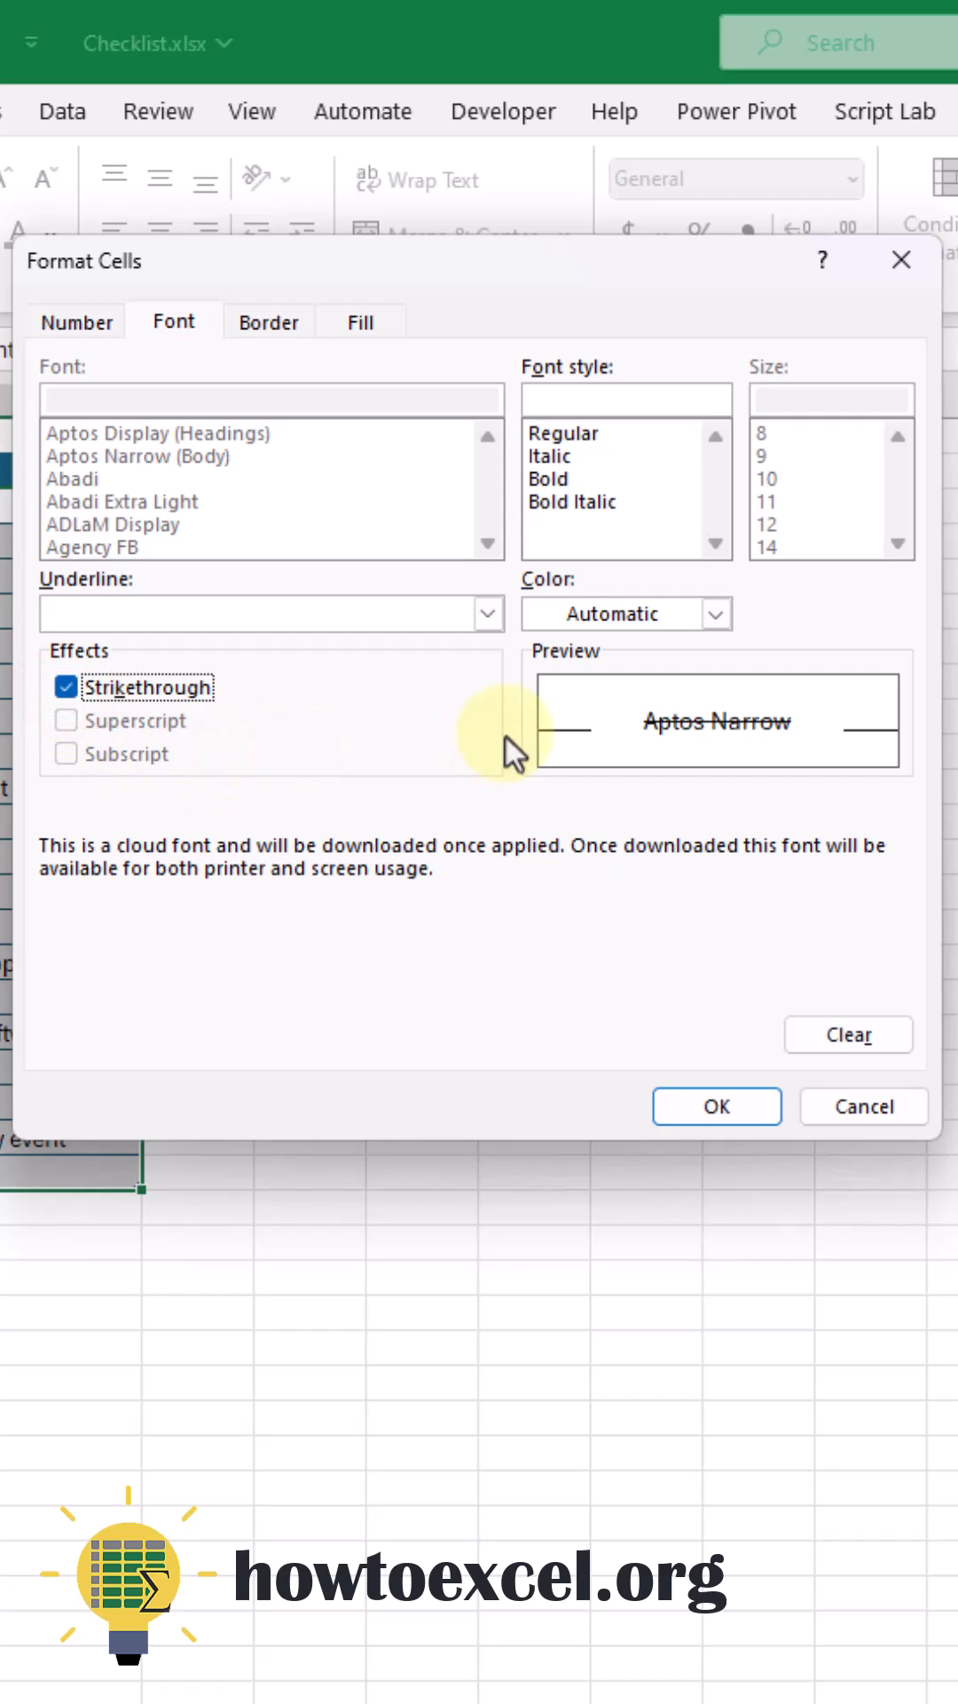
{"action": "left_click", "coordinate": [714, 612]}
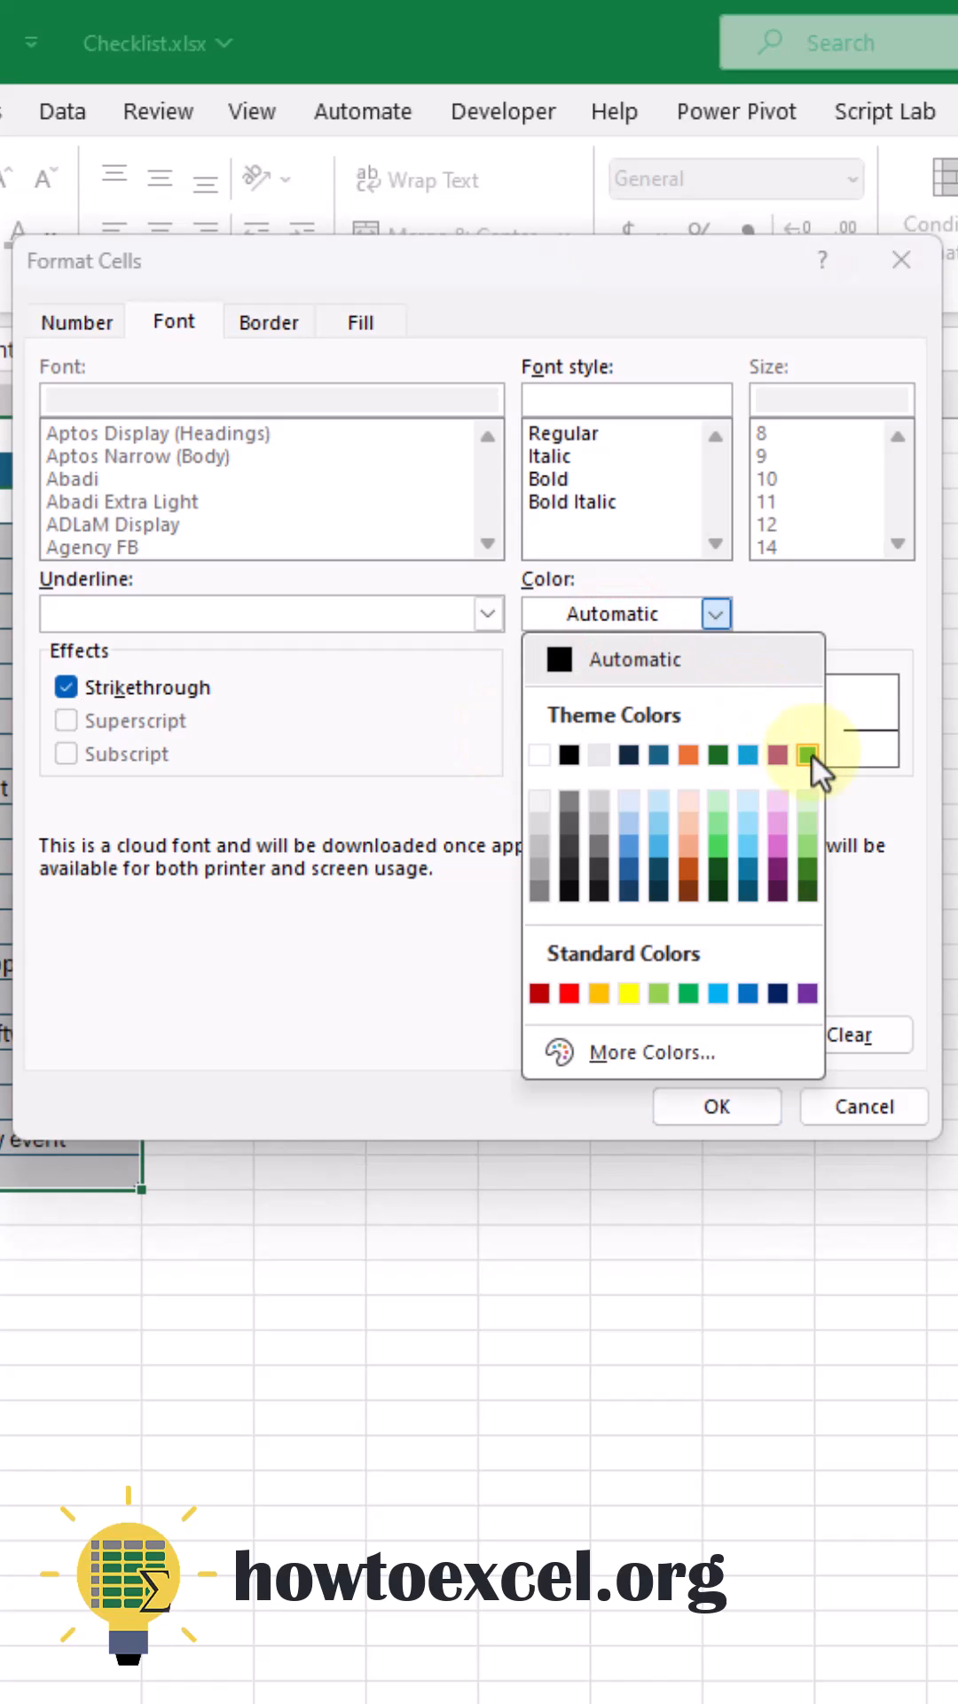
{"action": "left_click", "coordinate": [714, 1105]}
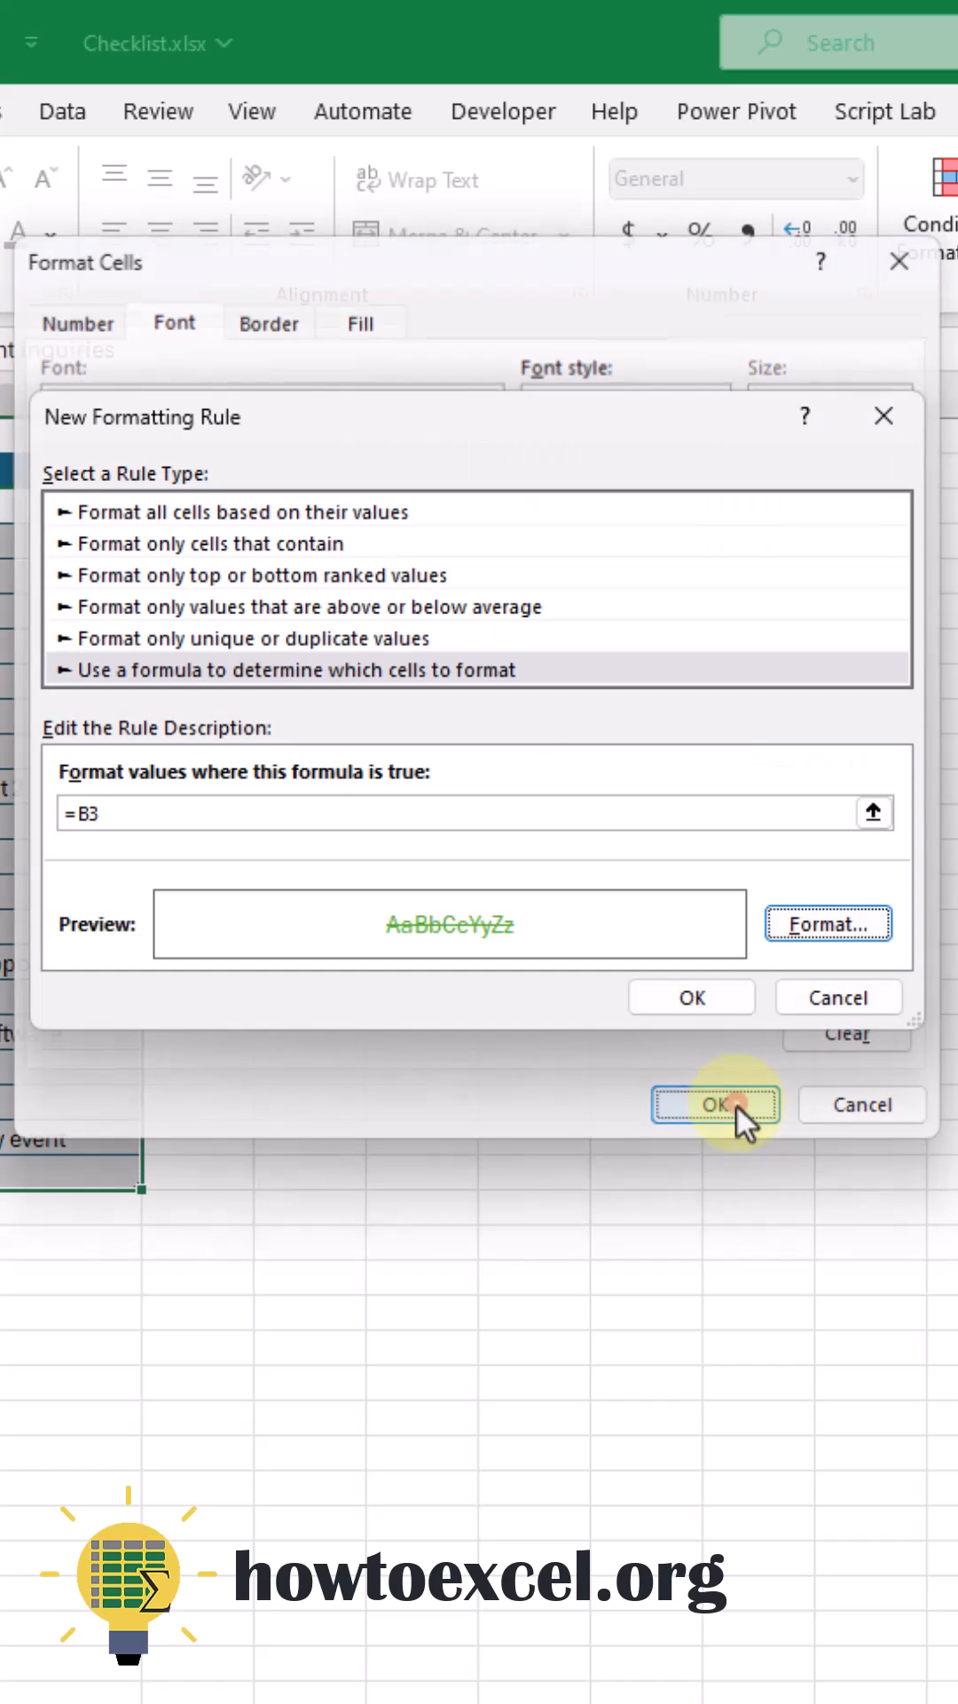
{"action": "left_click", "coordinate": [716, 1104]}
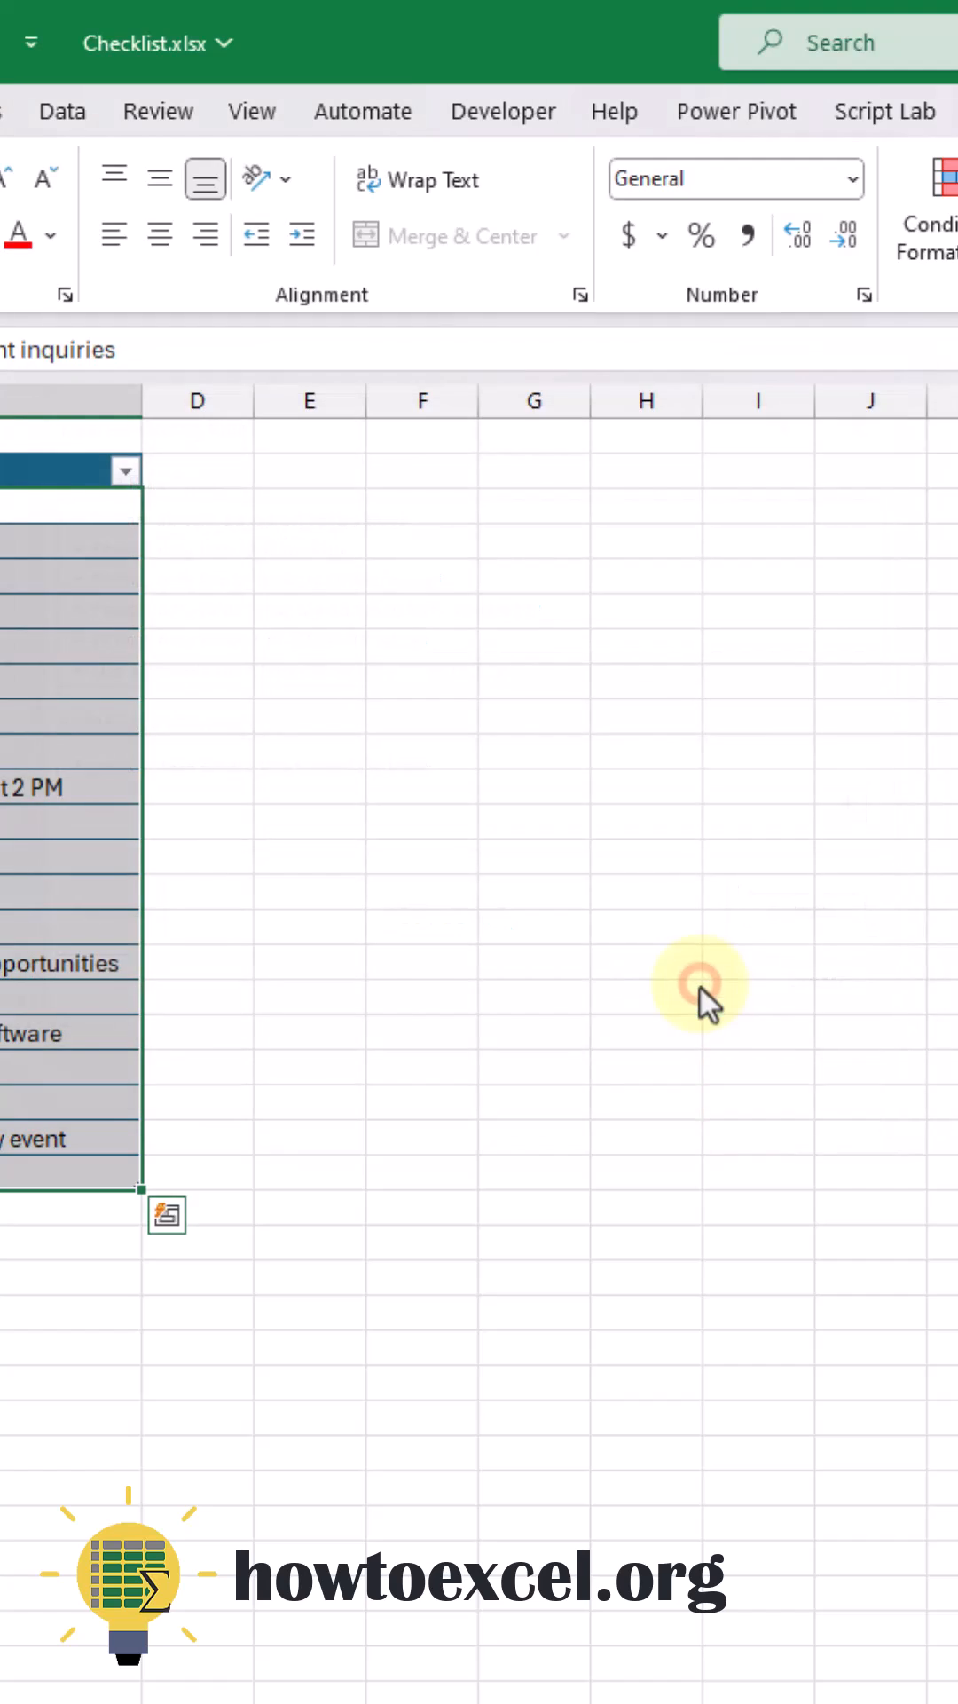
Tick the checkboxes in B6, B10 and B13 to mark those tasks done
{"action": "left_click", "coordinate": [213, 611]}
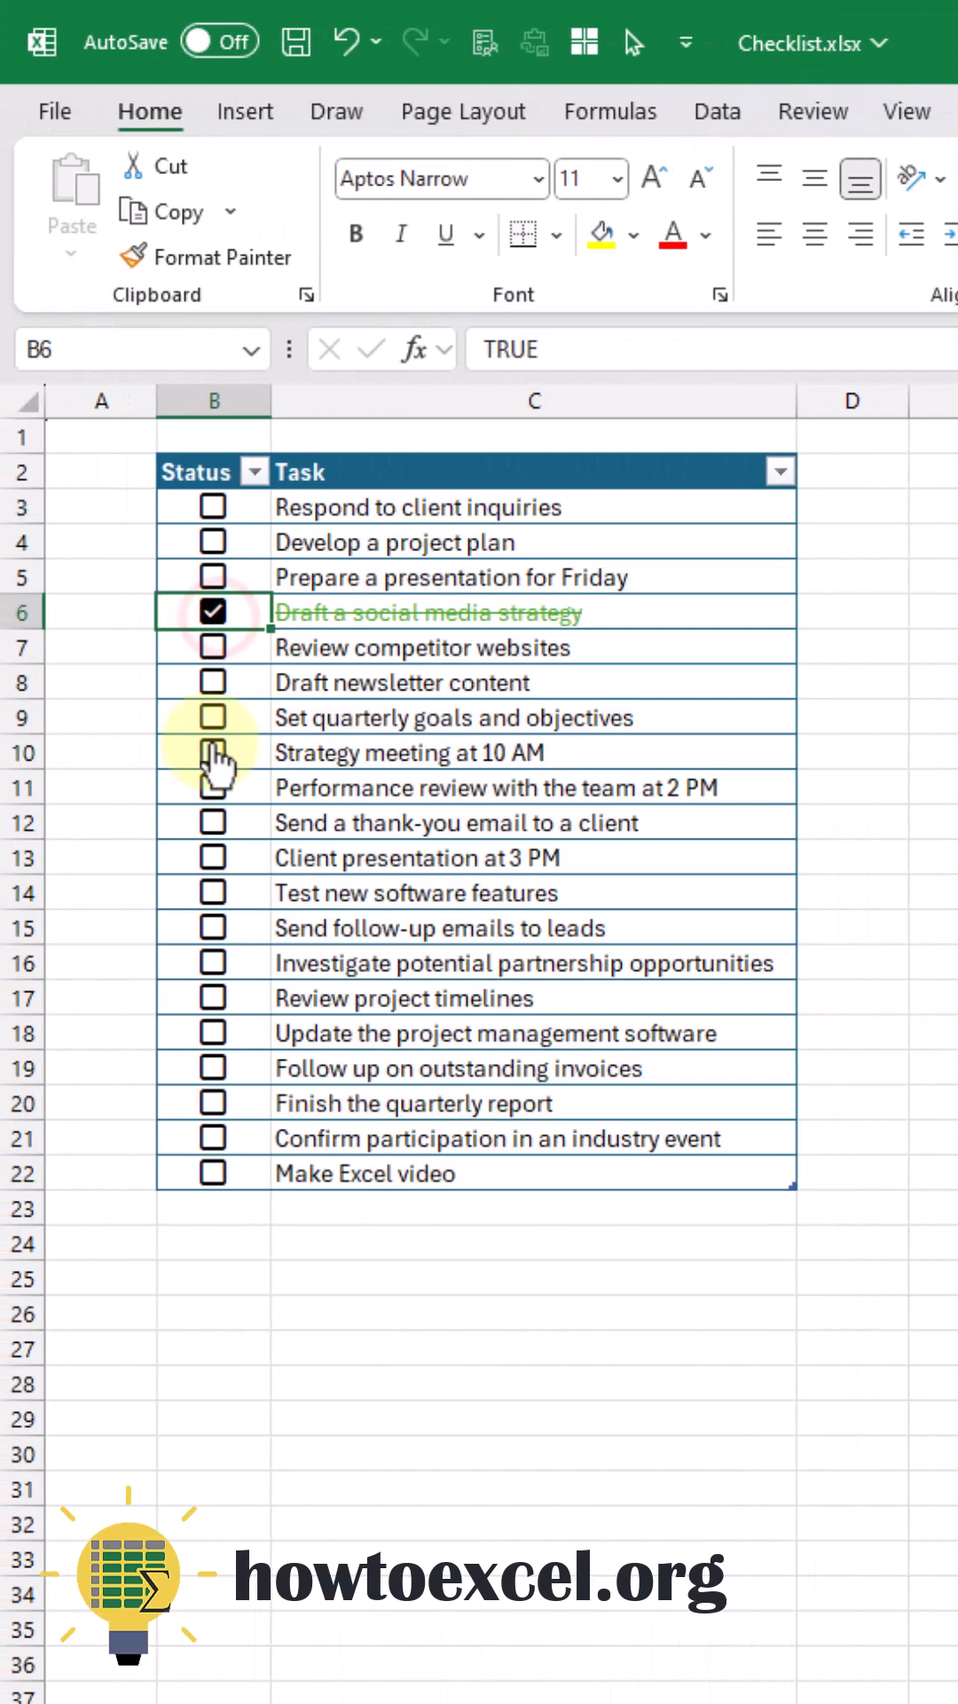
{"action": "left_click", "coordinate": [211, 752]}
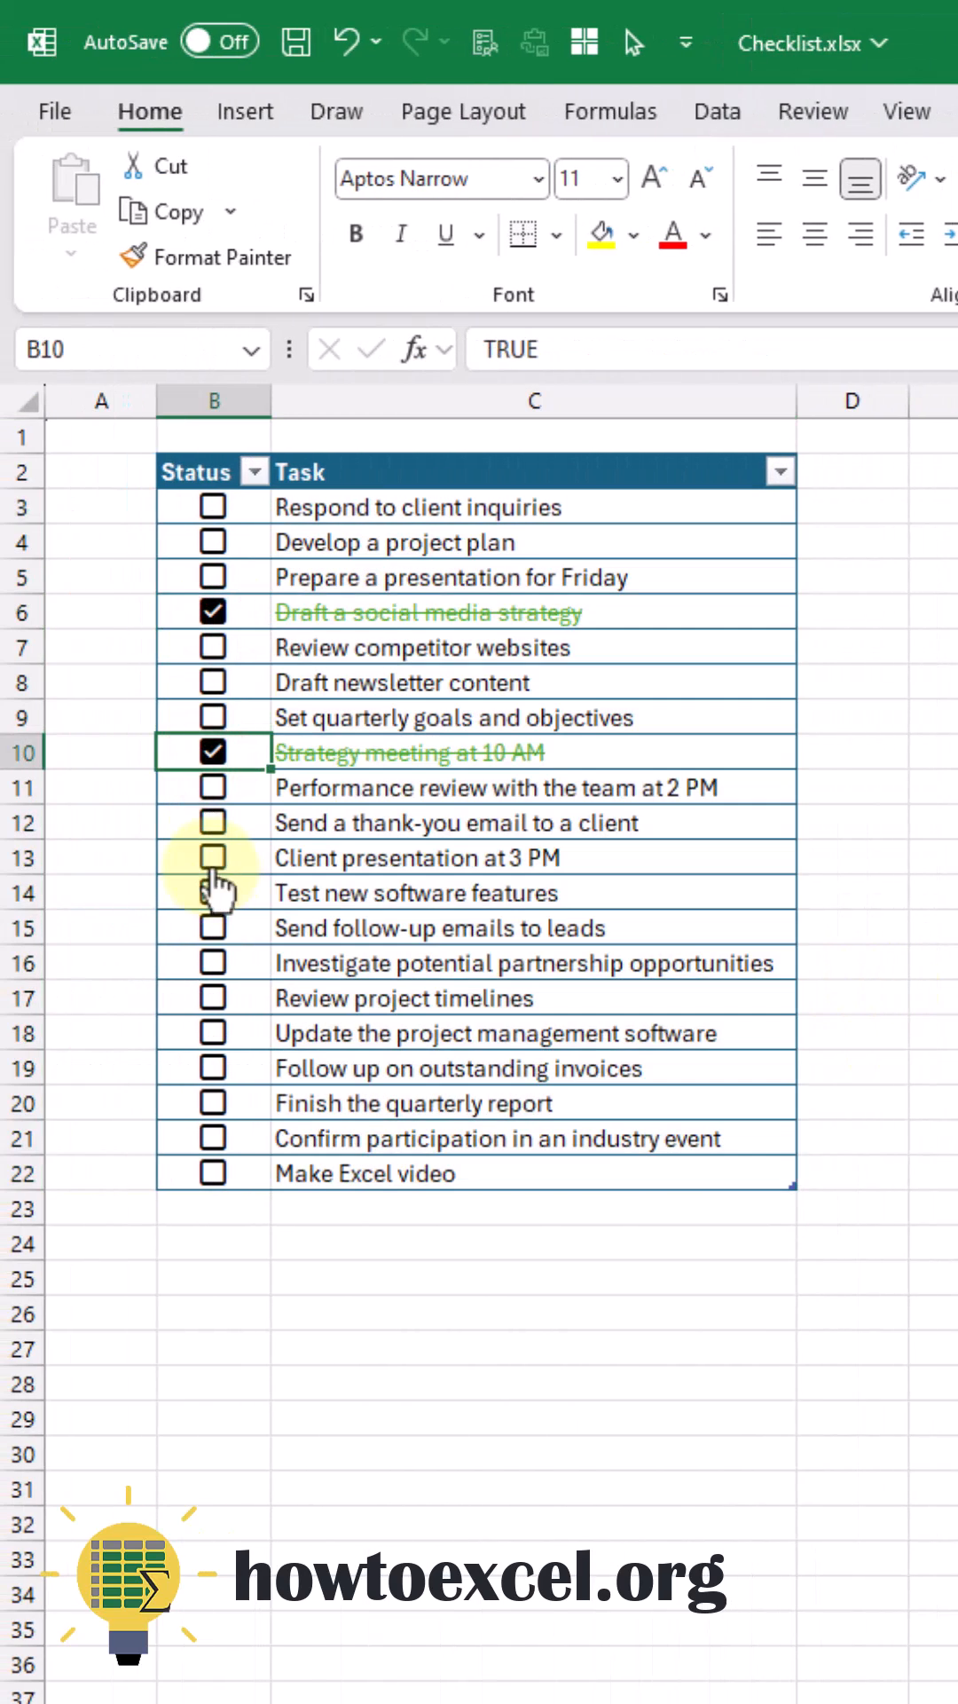
{"action": "left_click", "coordinate": [211, 855]}
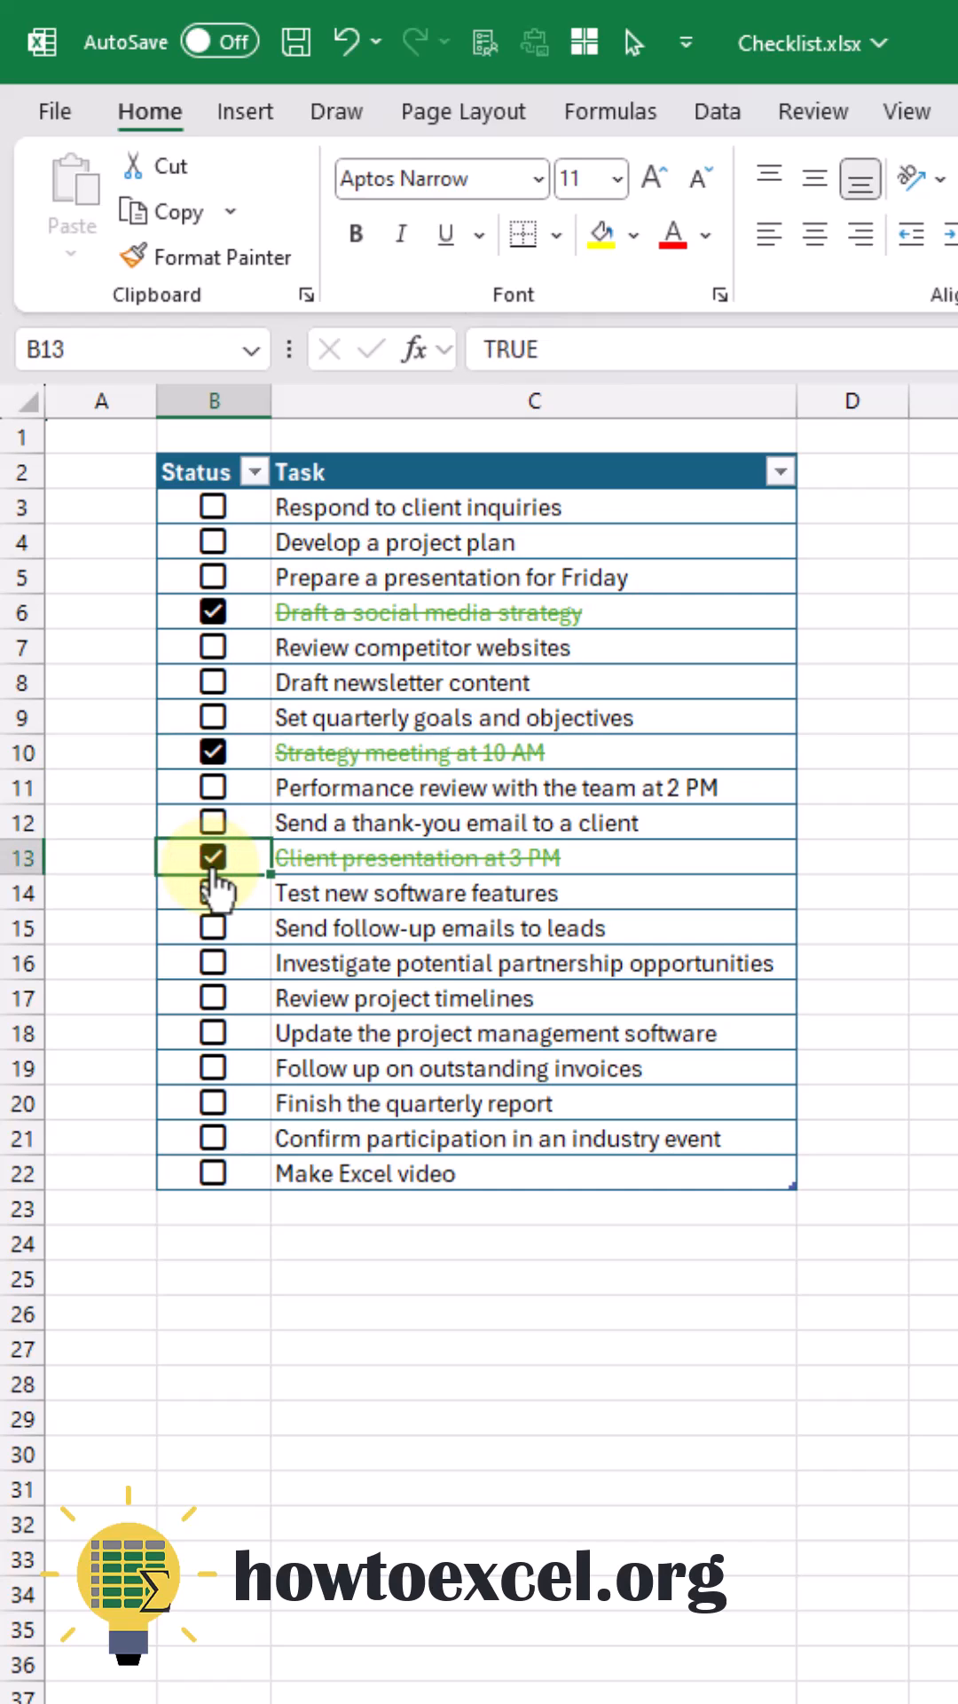